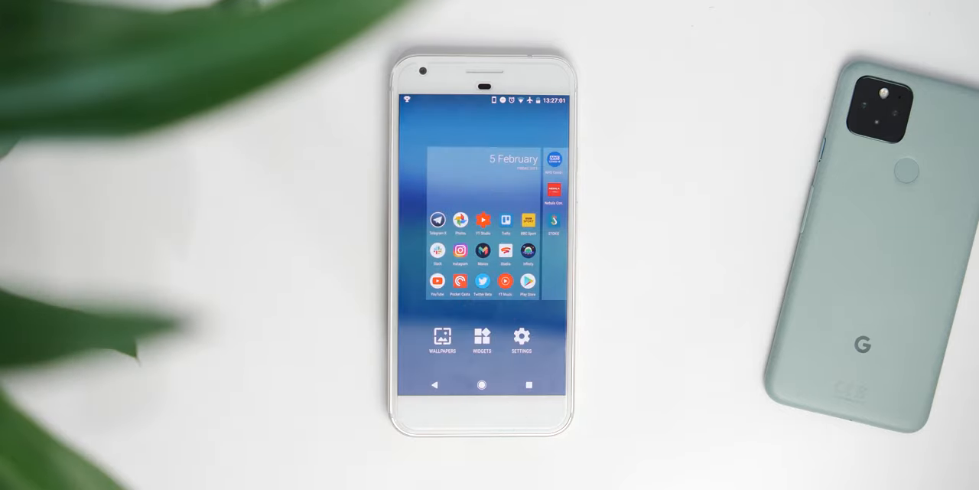
Open WIDGETS and scroll the widget list down to Pocket Casts, Settings and Shazam
{"action": "left_click", "coordinate": [481, 340]}
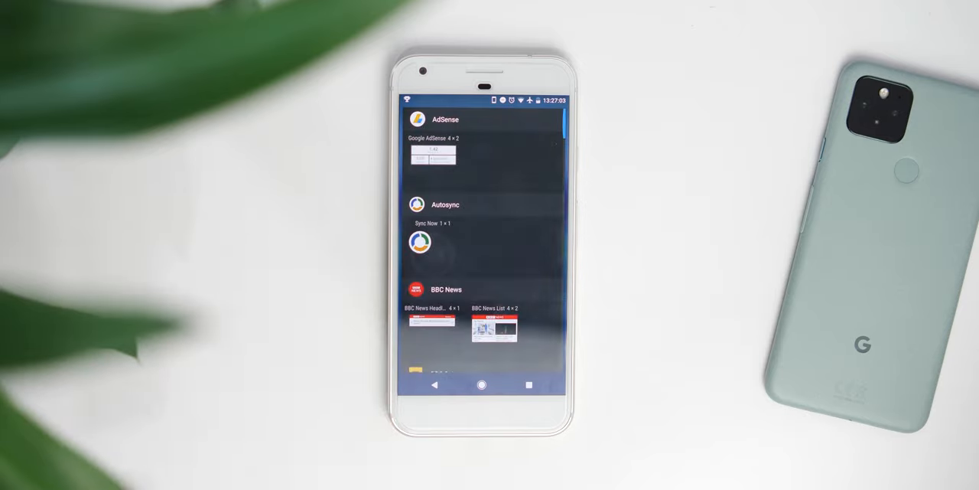
{"action": "scroll", "scroll_direction": "down", "scroll_amount": 3}
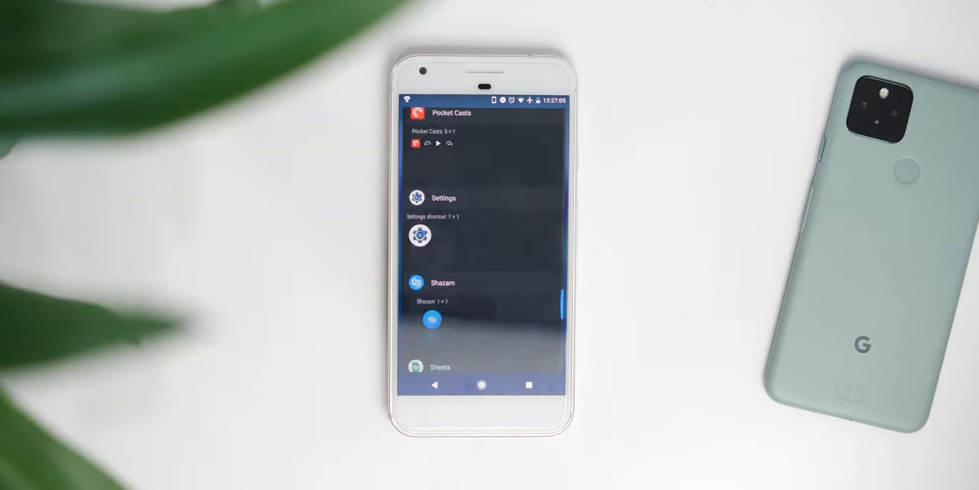